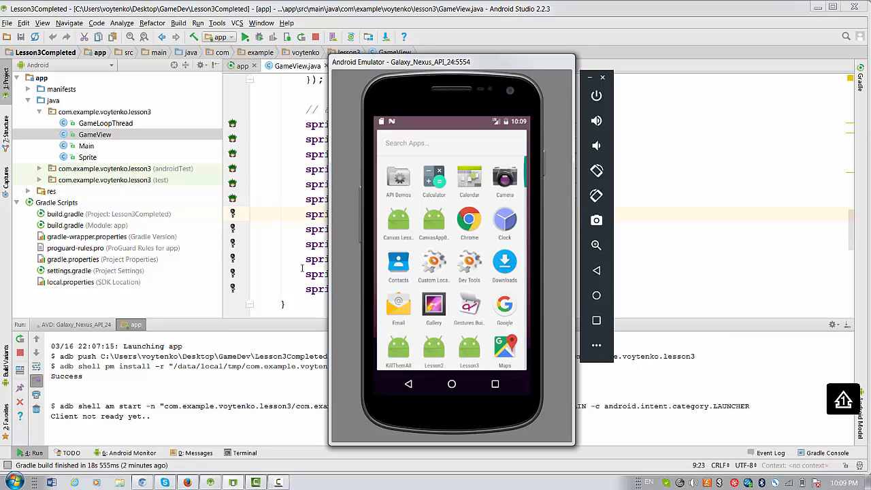
mouse_move(337, 317)
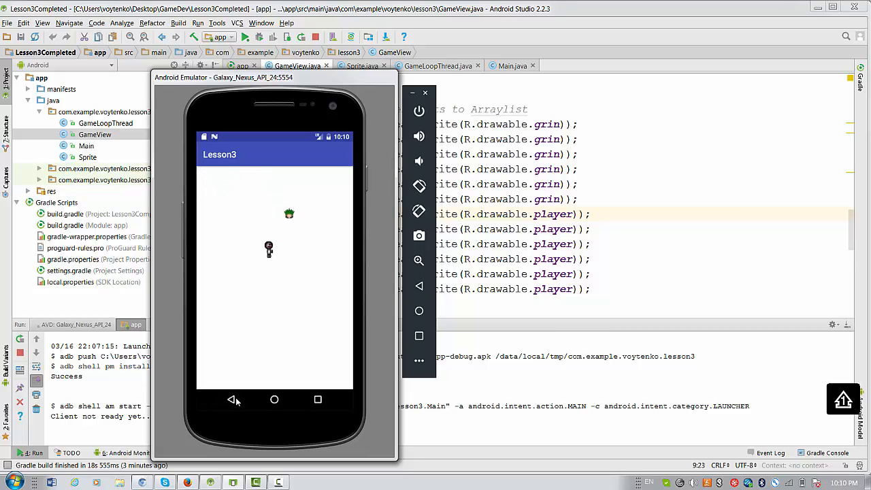
Step: Open Sprite.java and place the cursor after this.bmp=bmp; in the constructor
left_click(425, 91)
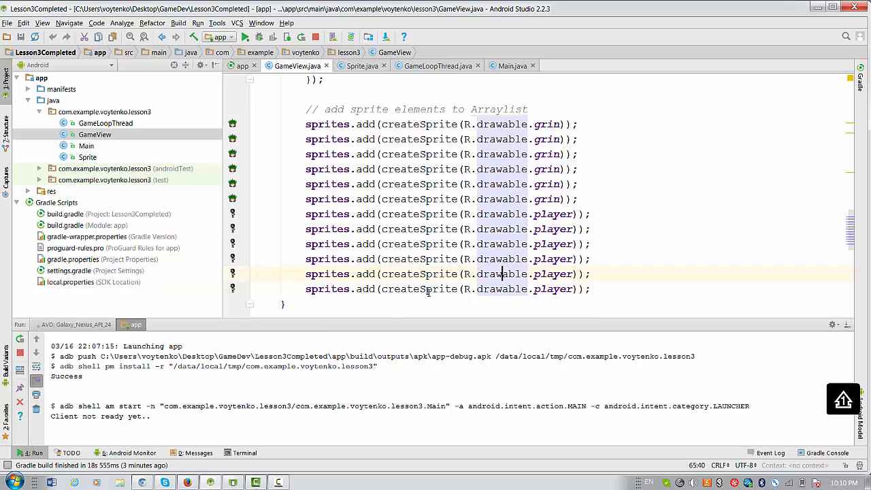
scroll("up", 3)
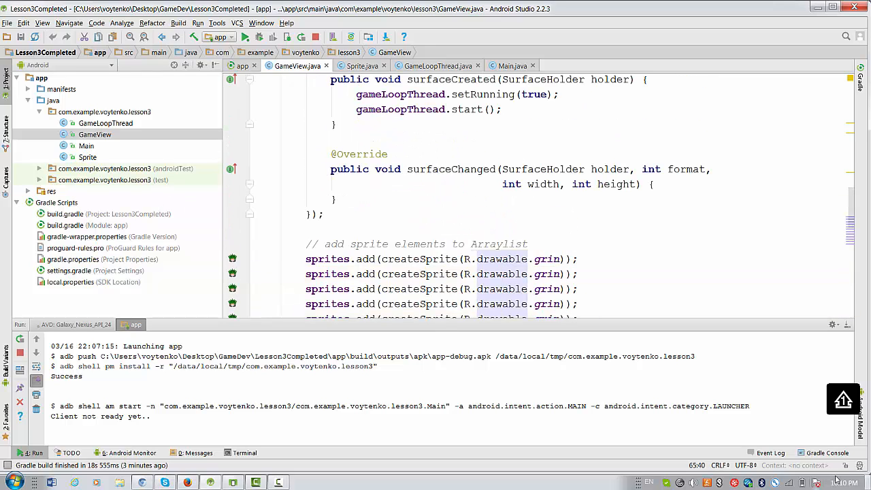
left_click(362, 65)
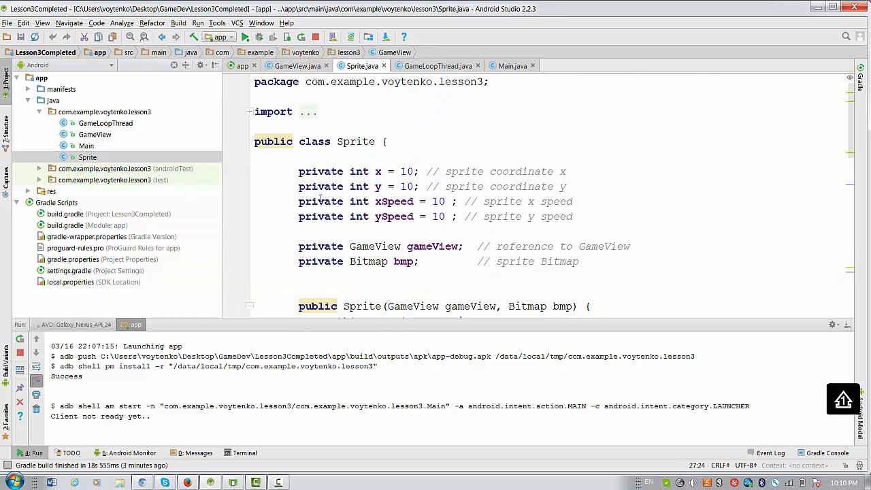
scroll("down", 3)
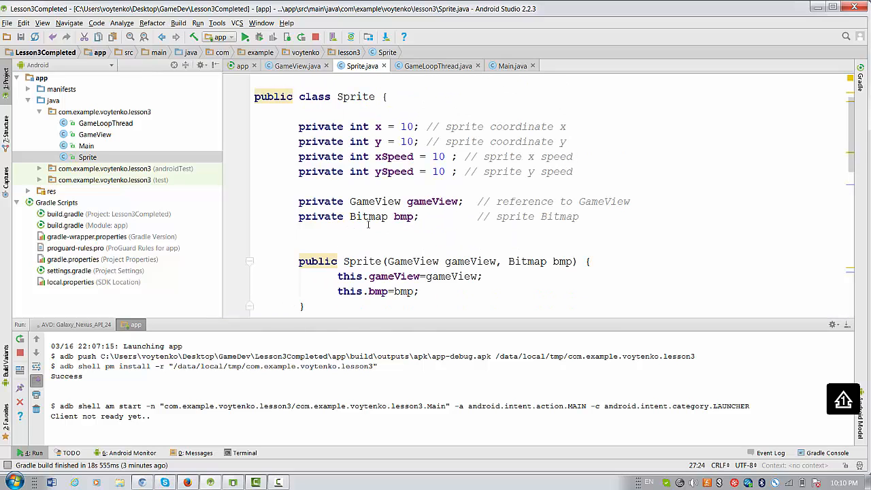
mouse_move(449, 298)
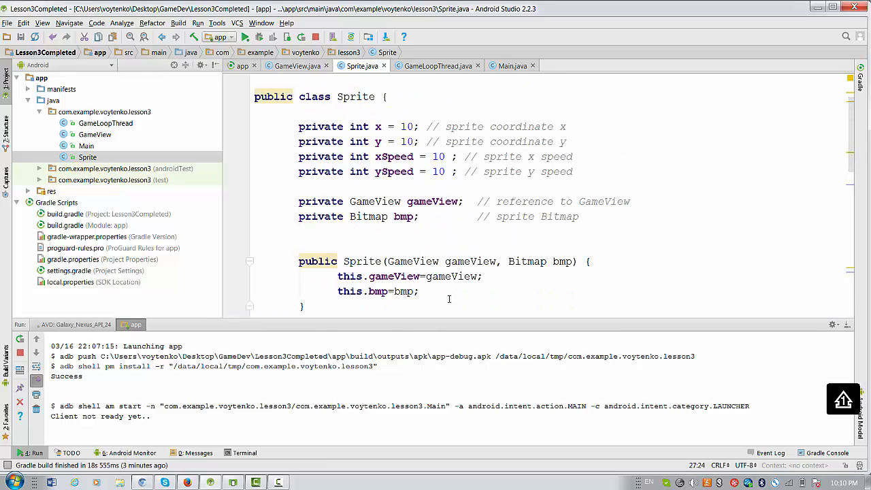
left_click(420, 292)
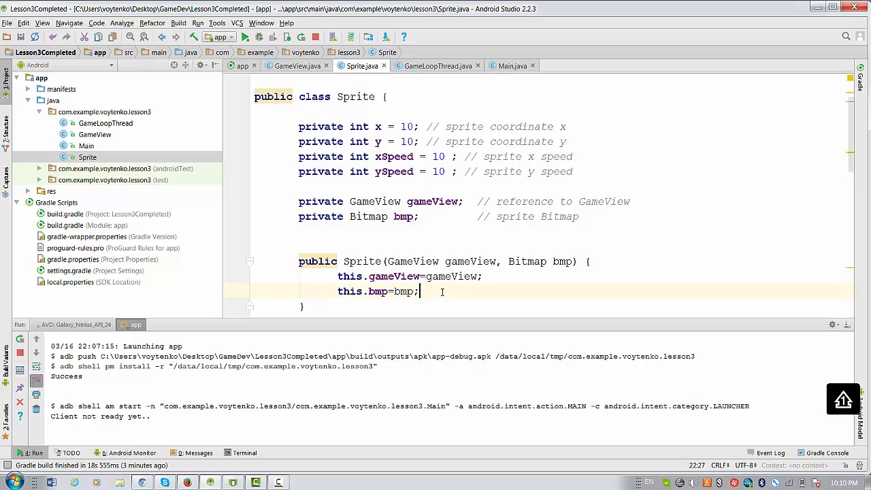
scroll("up", 3)
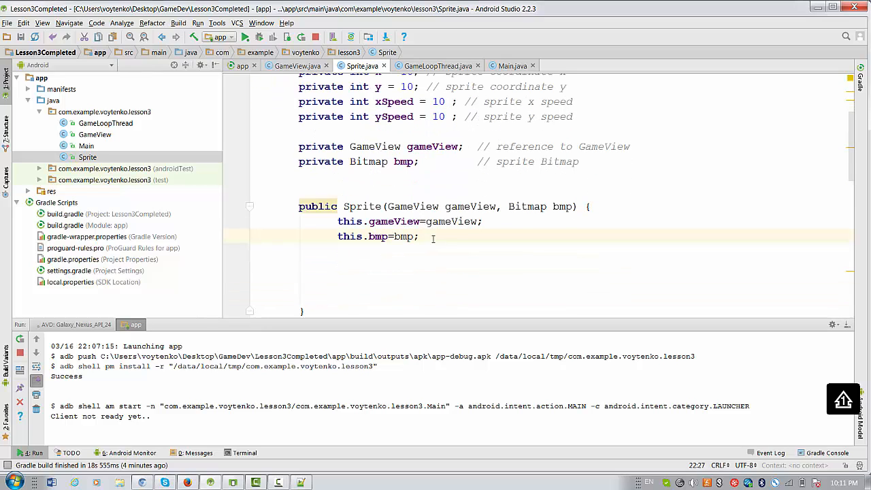
Step: Add Random rnd = new Random(System.currentTimeMillis()); and x = rnd.nextInt(200)+1; to the constructor
type("Random rnd = new Random(System.currentTimeMillis());")
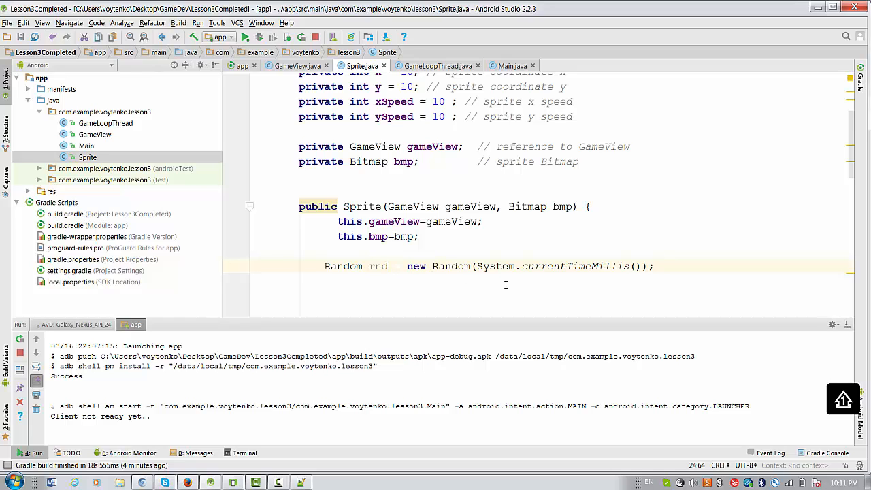
mouse_move(502, 277)
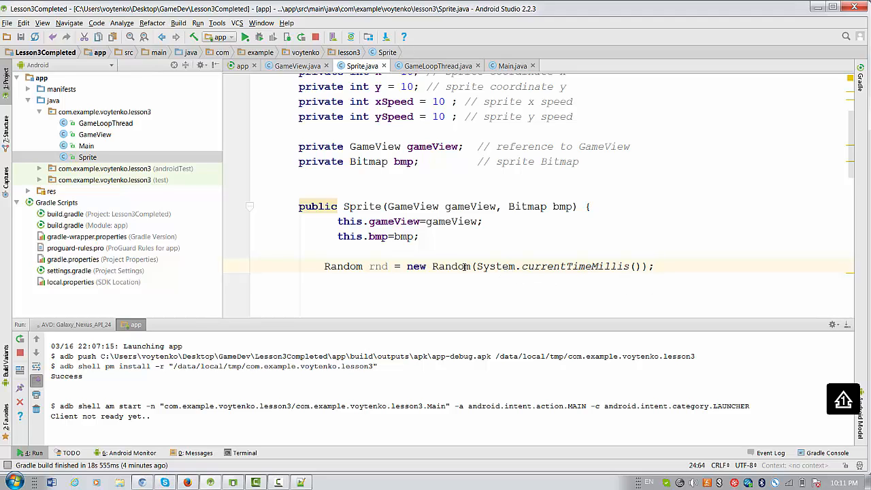
mouse_move(379, 266)
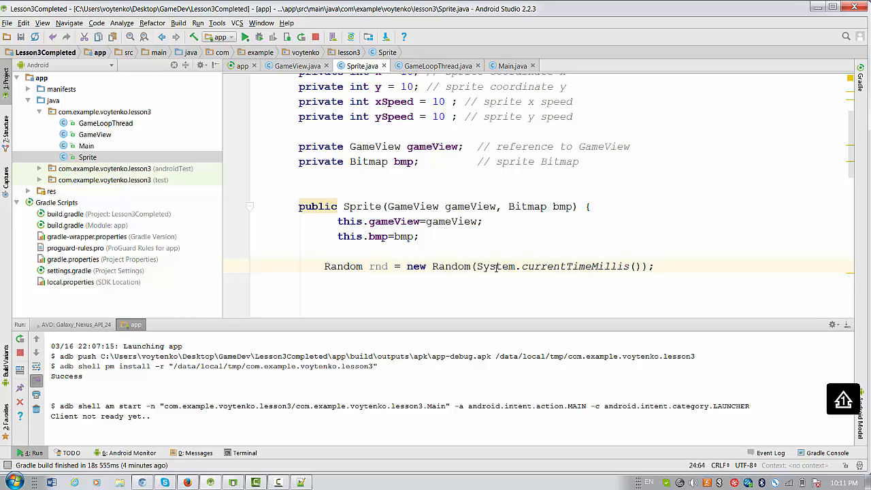
key("Return")
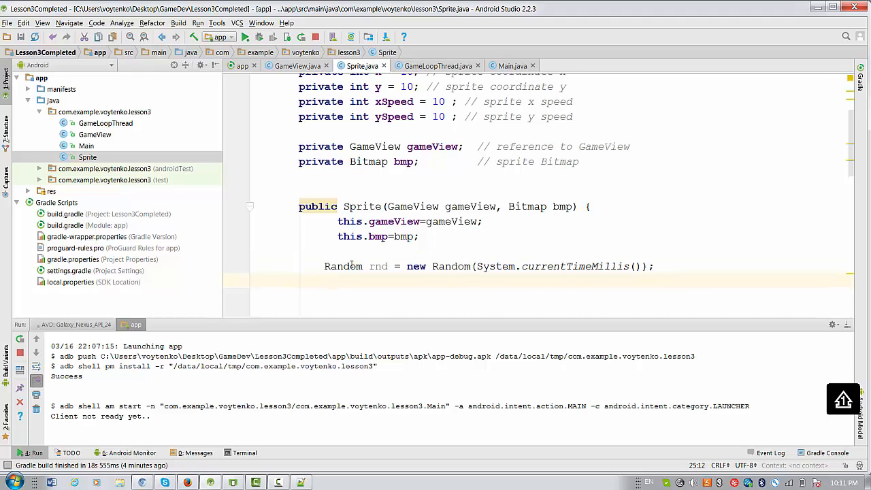
left_click(342, 284)
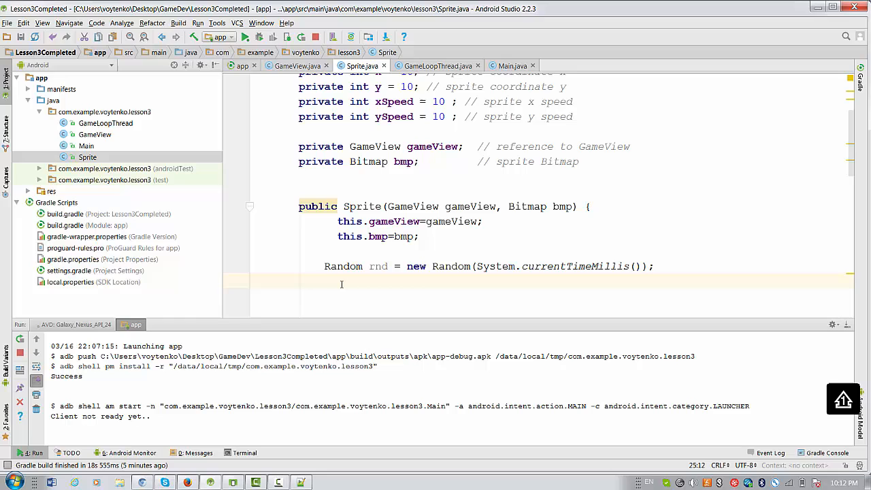
type("x = rnd.nextInt(200)+1;")
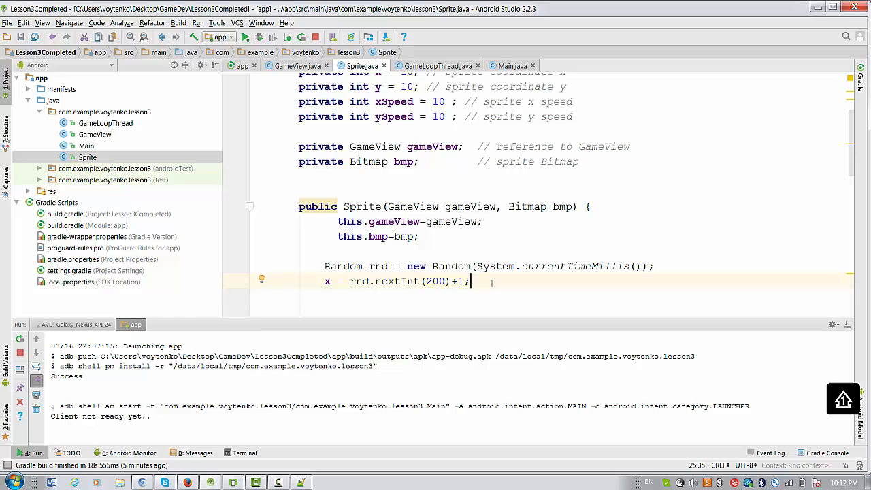
Step: Write y = rnd.nextInt(300)+1; with autocomplete, fixing the extra mistyped digit
type("y")
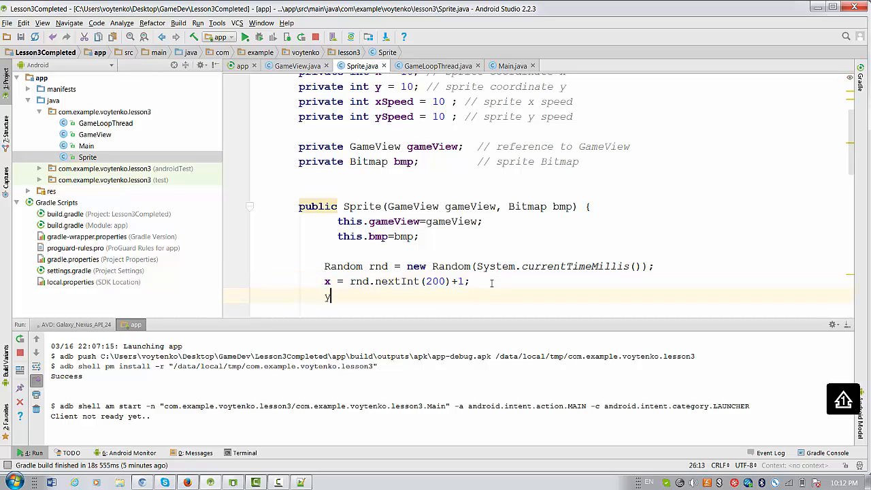
type("=")
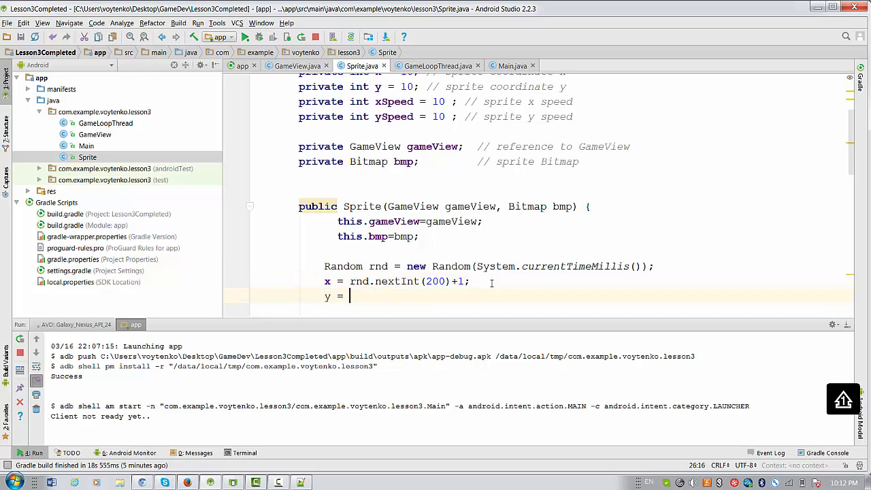
type("rnd")
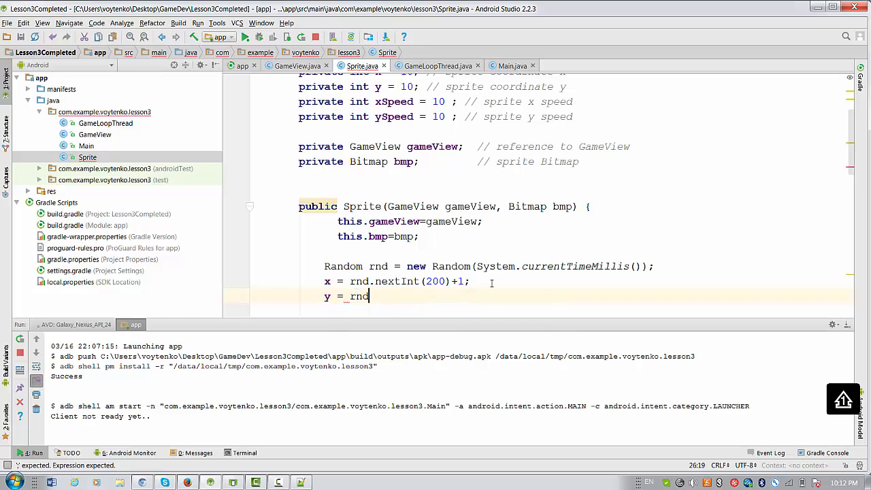
type("nextInt(")
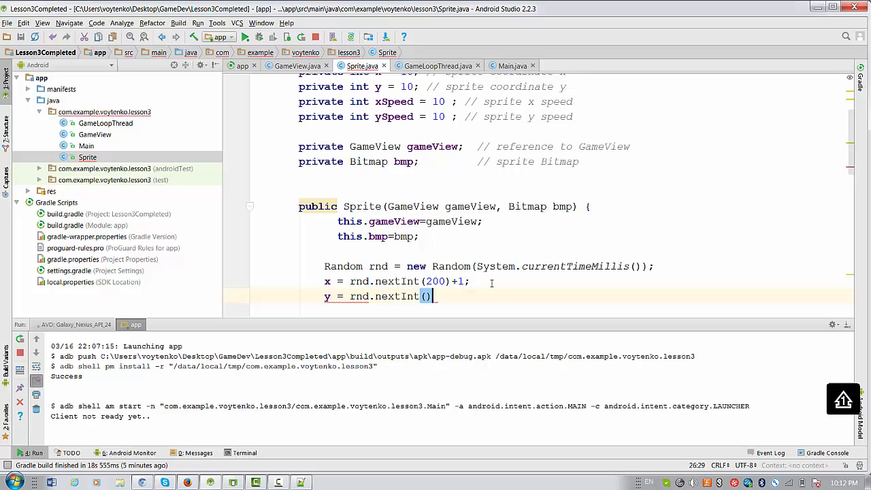
key("Backspace")
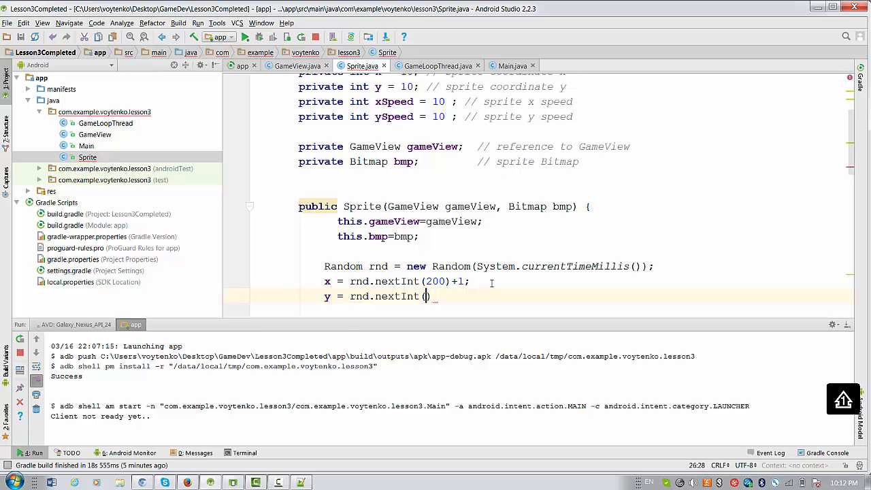
type("300)")
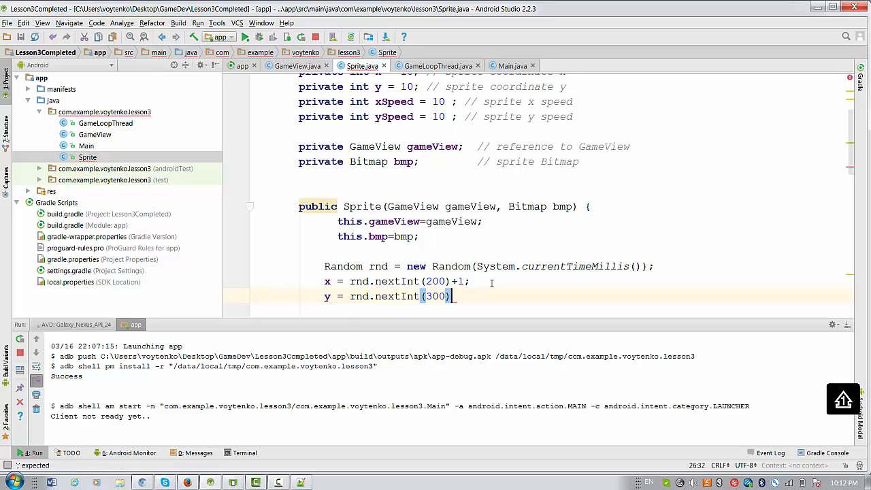
type("+21")
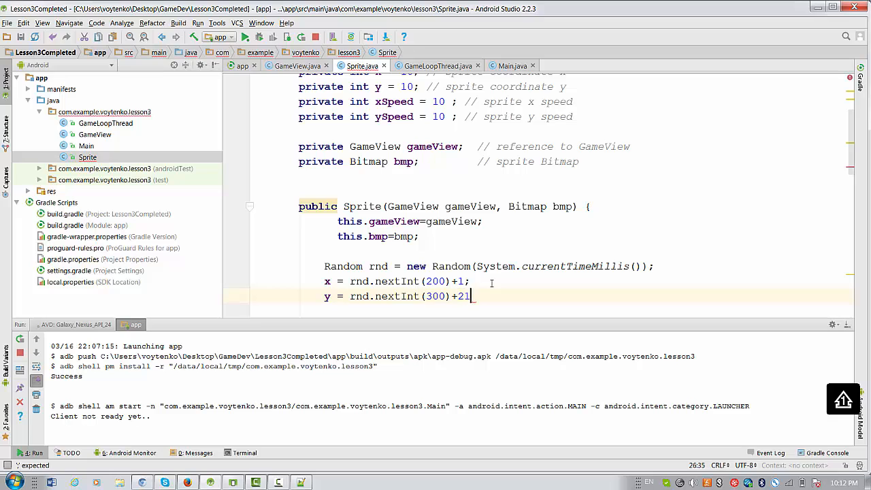
key("BackSpace")
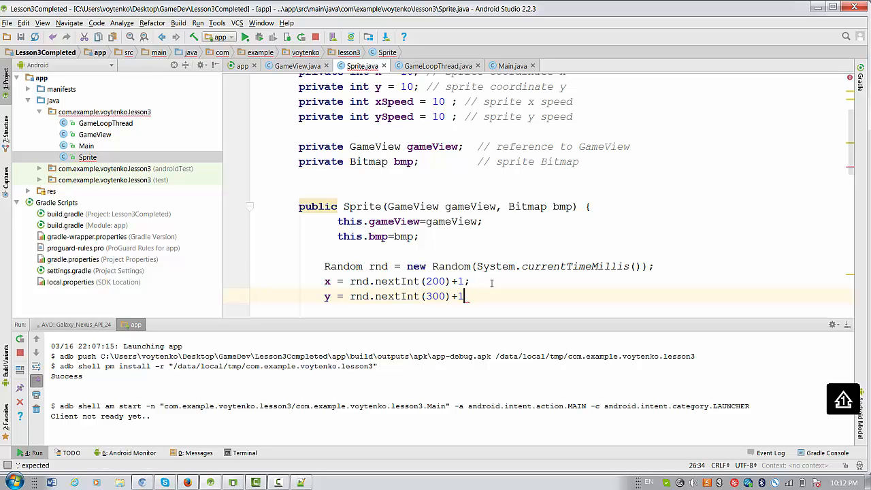
type(";")
key("Return")
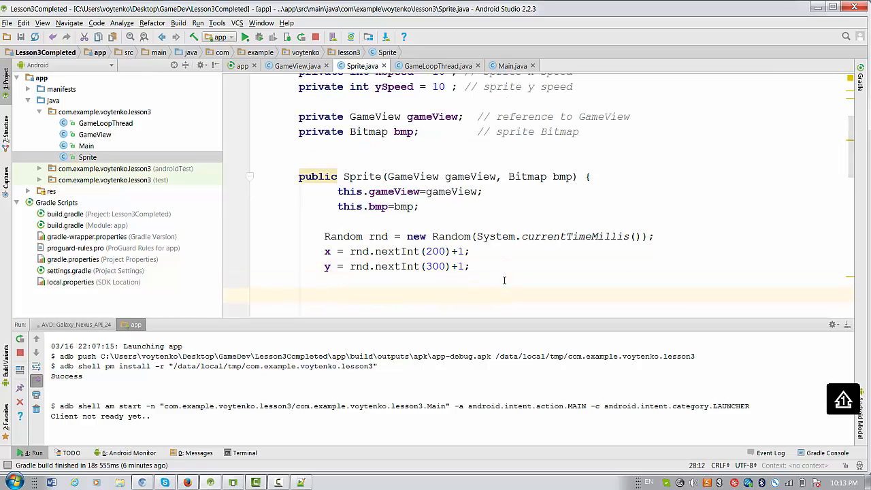
scroll("up", 3)
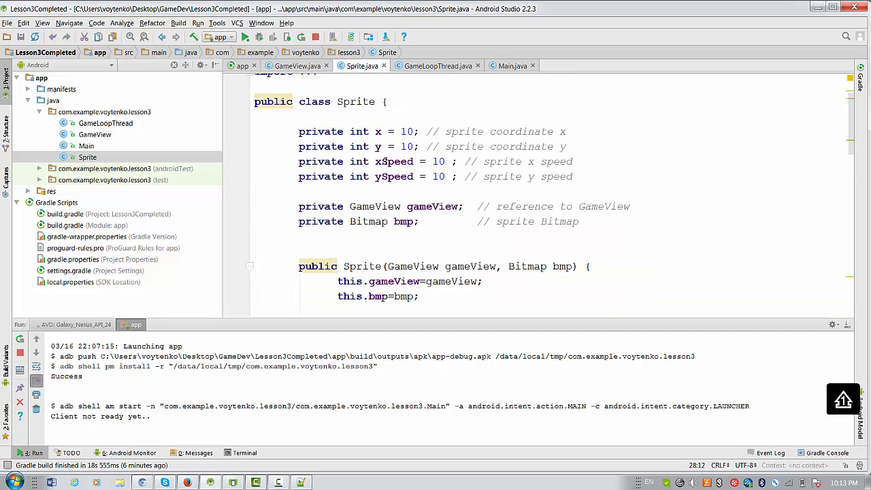
Step: Set xSpeed = rnd.nextInt(30)+1; below the y line using autocomplete
scroll("down", 3)
type("Random rnd1 = new Random(System.currentTimeMillis());")
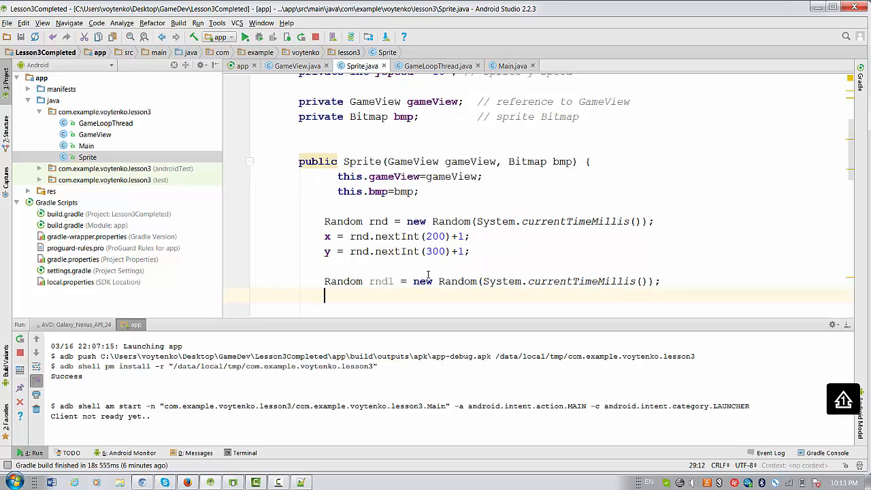
type("x")
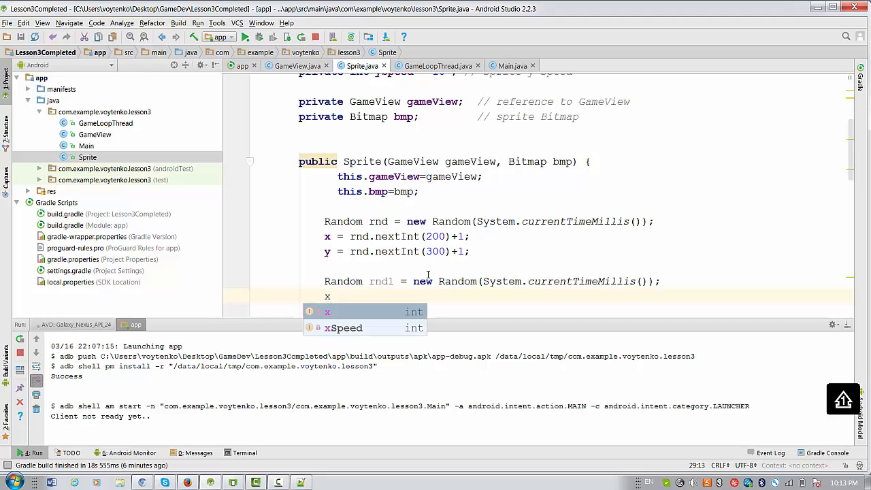
left_click(344, 328)
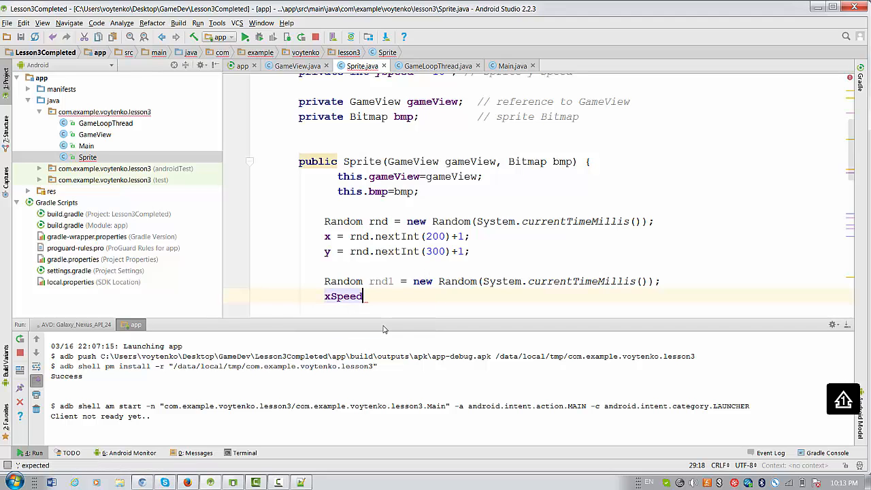
type("= rnd")
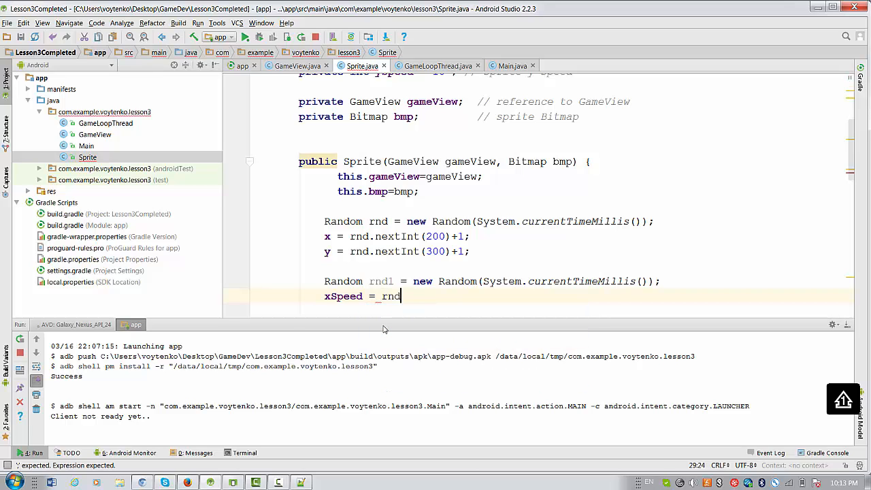
type(".nextInt(3")
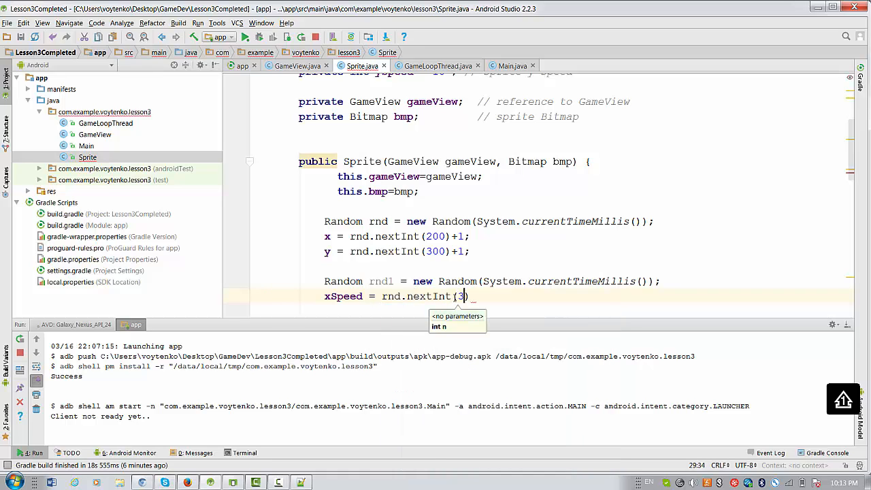
type("0")
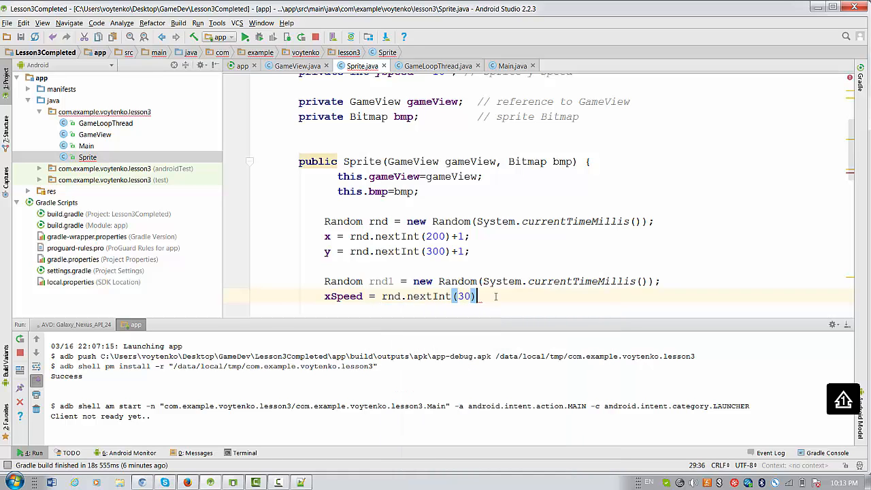
type("+1;")
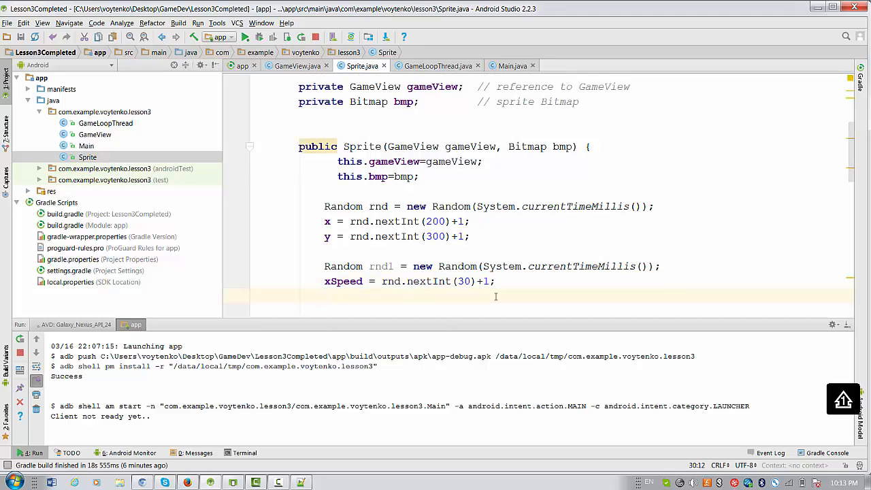
Step: Start the ySpeed assignment, choosing rnd from the autocomplete suggestions
type("ySpeed =")
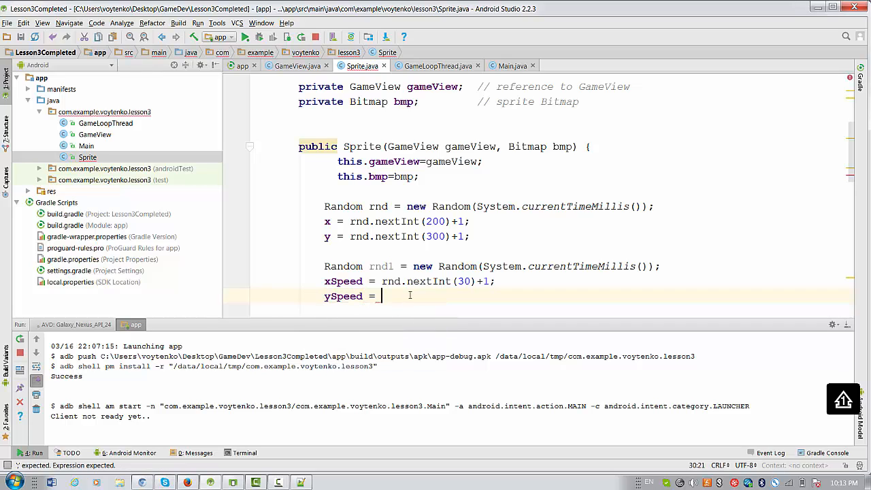
type("rn")
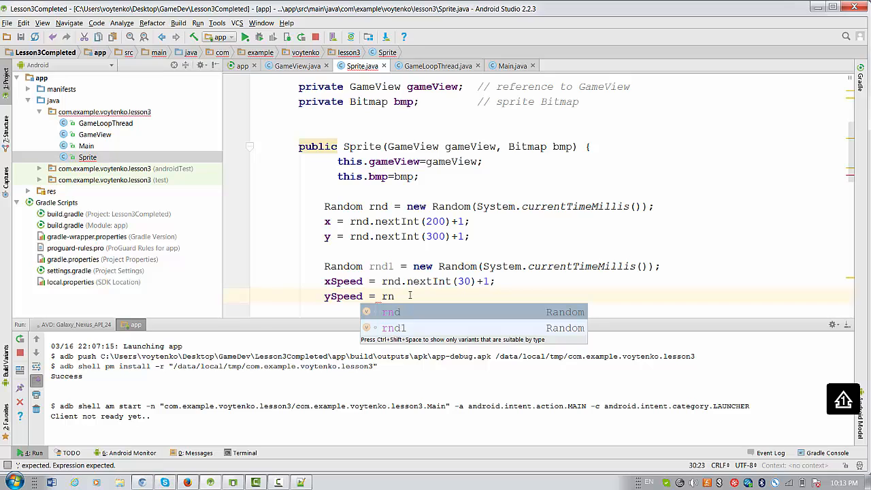
left_click(392, 311)
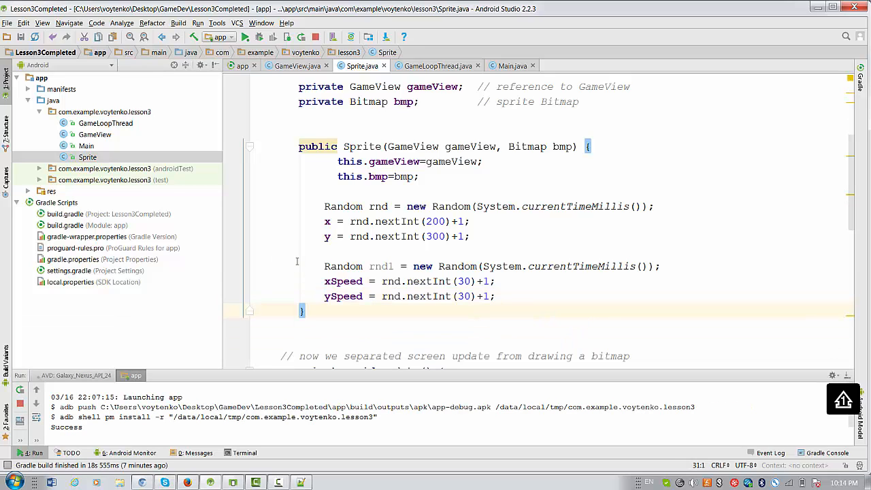
Step: Rerun the app on the emulator, then change the ySpeed bound to 70
left_click(244, 37)
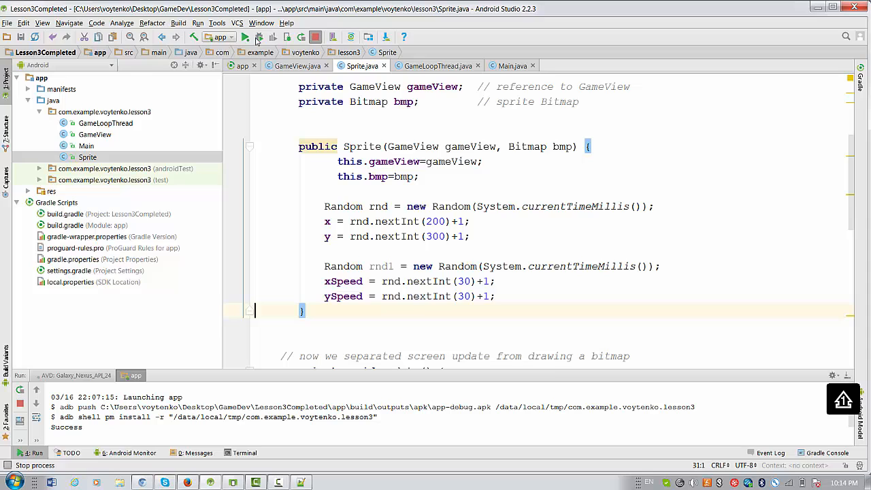
left_click(245, 37)
type("6")
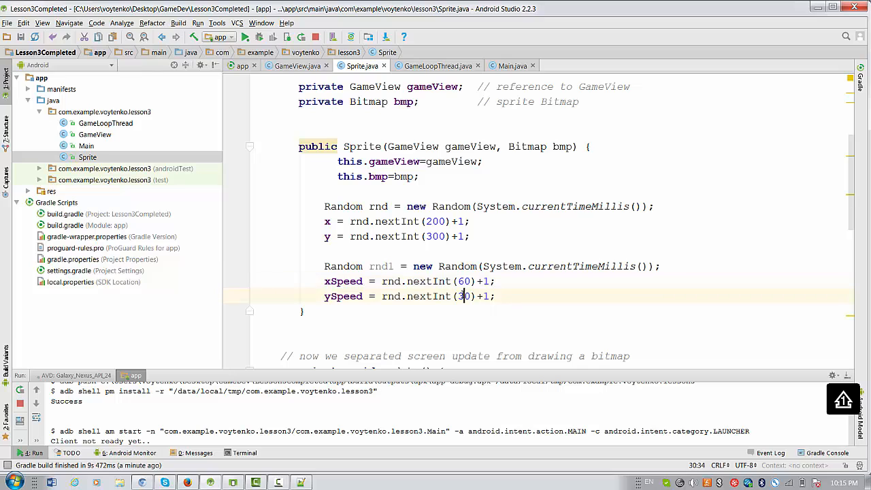
type("7")
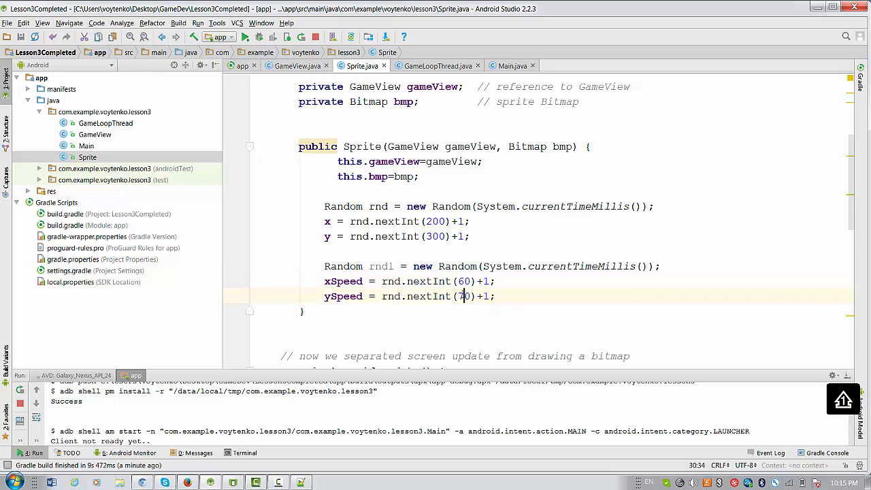